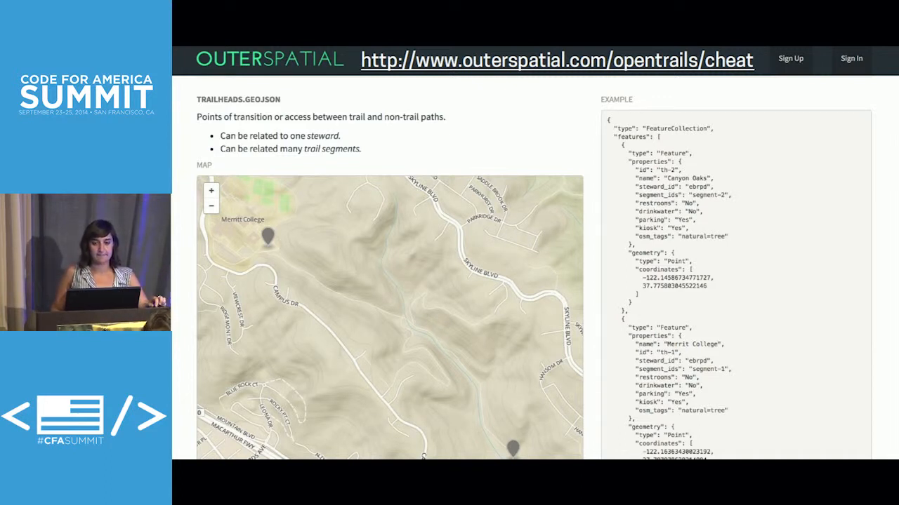
Scroll down the OpenTrails Tools home page to reach the converter
scroll("down", 3)
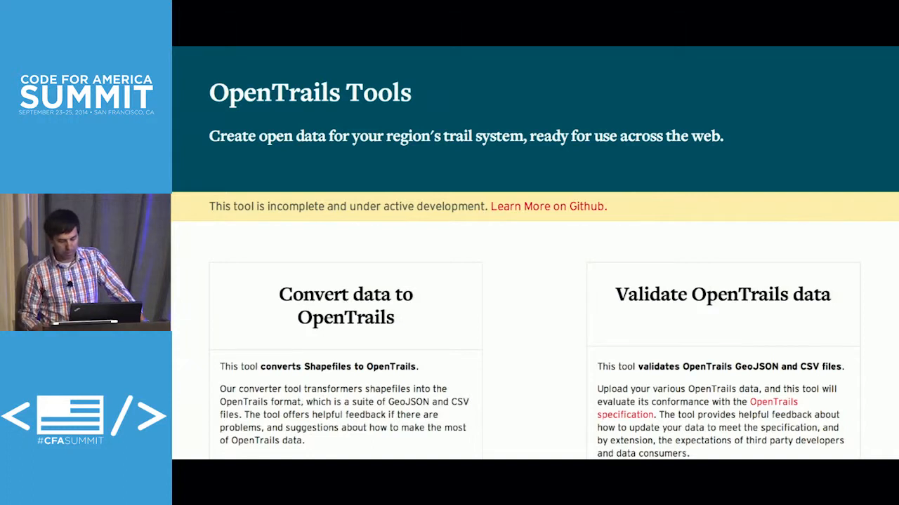
Open 'Convert data to OpenTrails' and upload the zipped trail segments shapefile
left_click(344, 306)
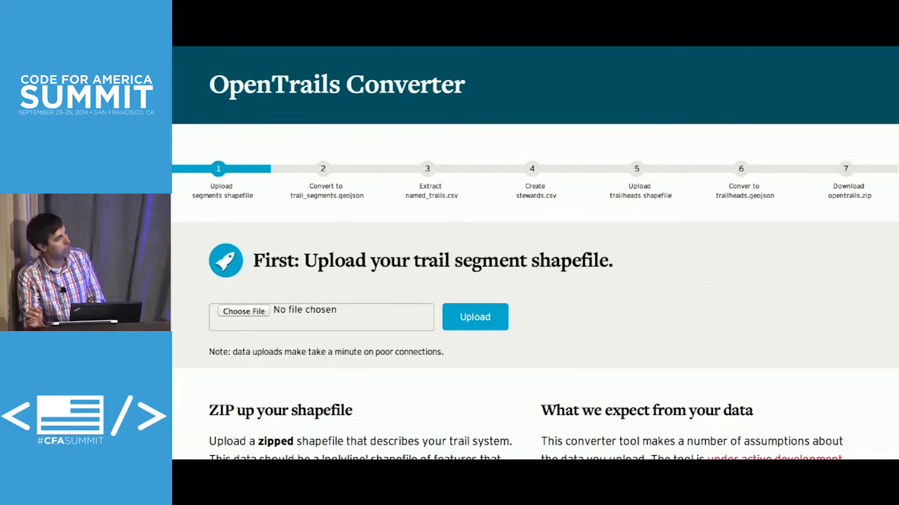
left_click(475, 317)
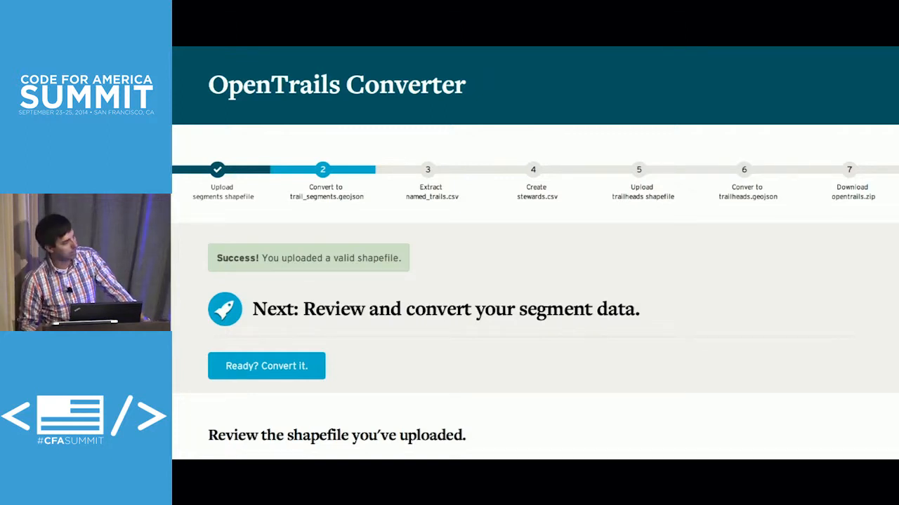
Convert segments to trail_segments.geojson and create named_trails.csv
left_click(266, 365)
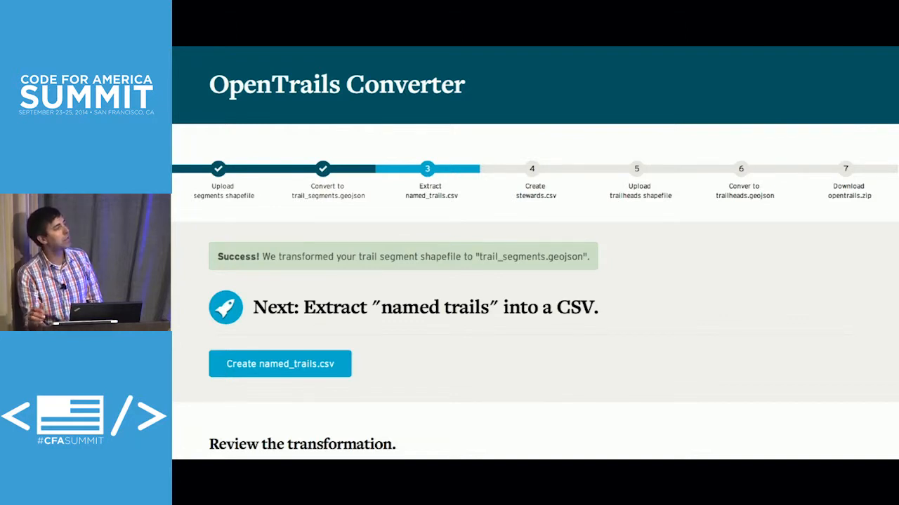
left_click(280, 364)
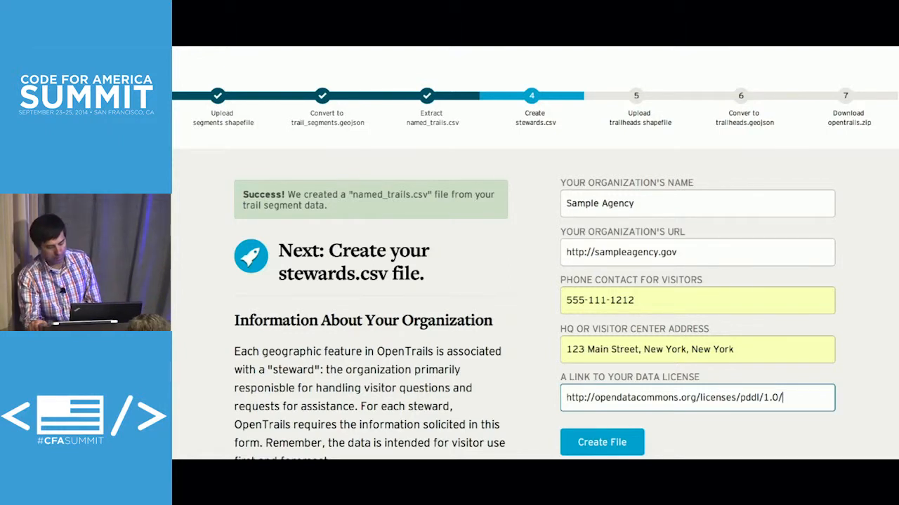
Generate stewards.csv, move past the trailheads upload, and convert trailheads to trailheads.geojson
left_click(601, 442)
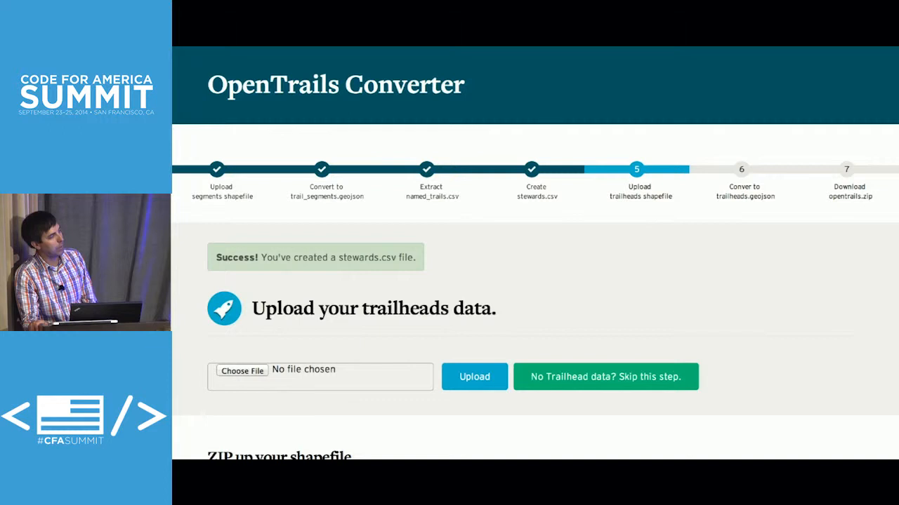
left_click(474, 377)
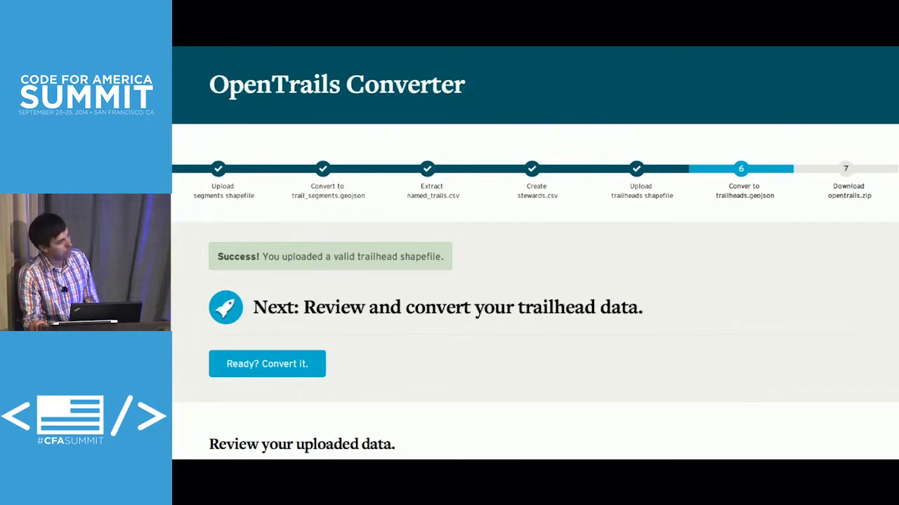
left_click(266, 363)
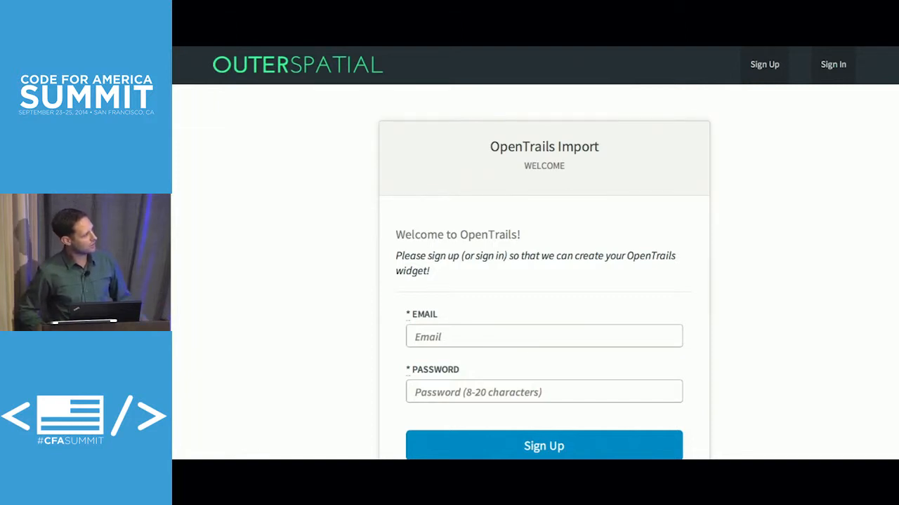
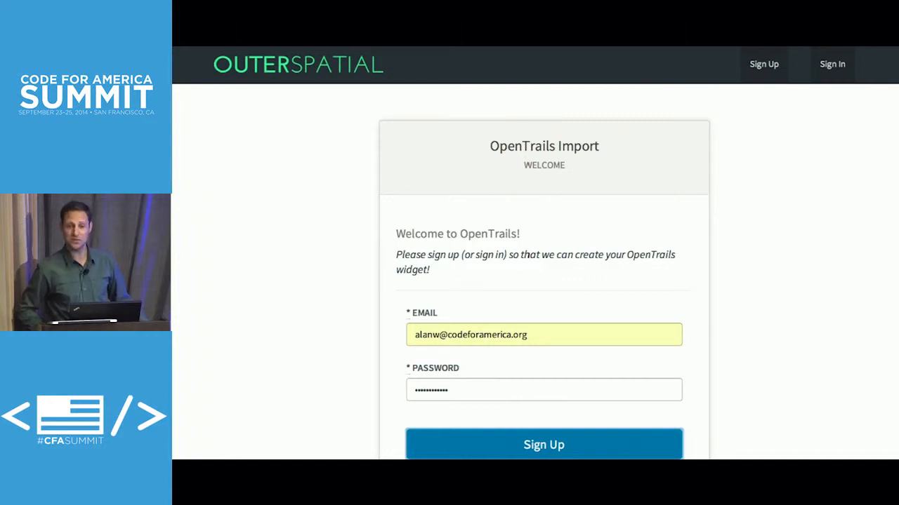
left_click(544, 444)
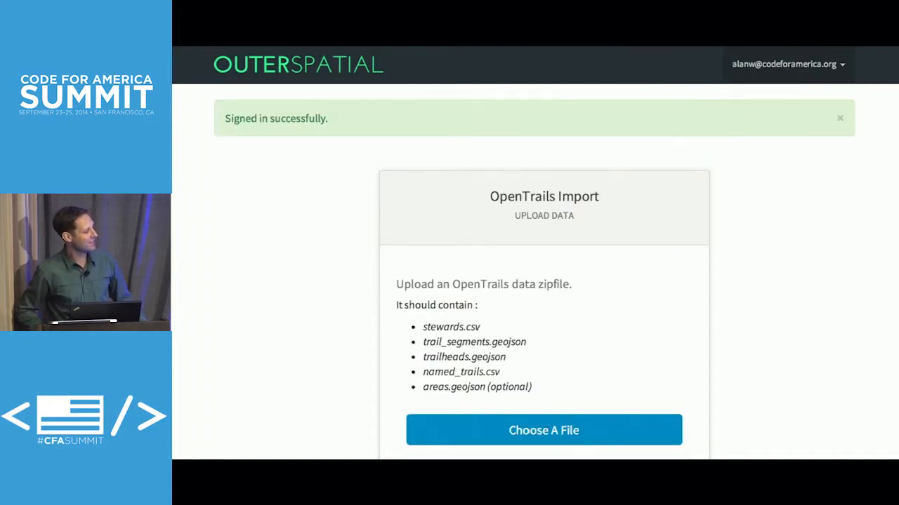
left_click(543, 429)
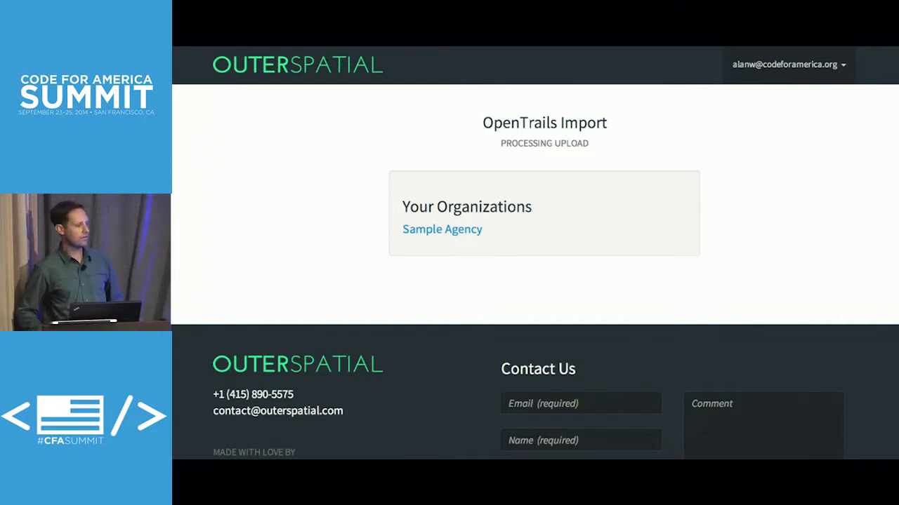
Open the Sample Agency trail map and scroll down to its share link and embed code
left_click(442, 228)
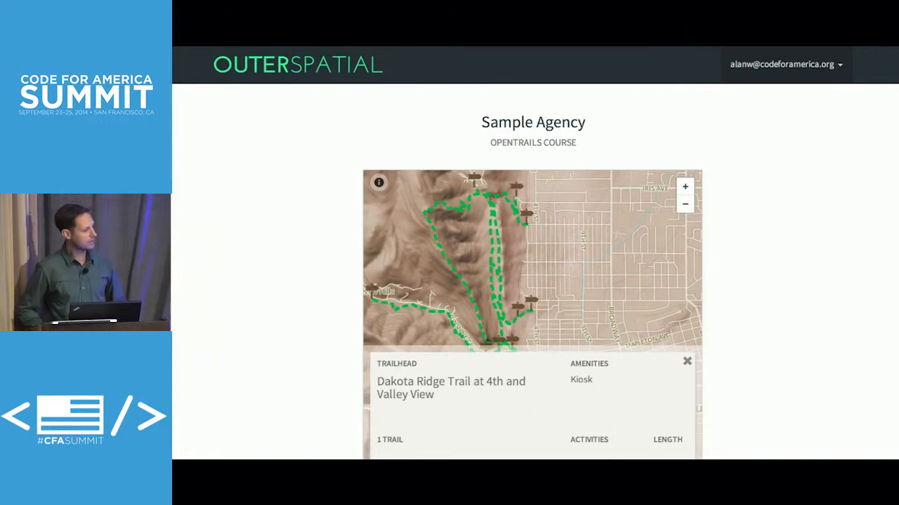
scroll("down", 3)
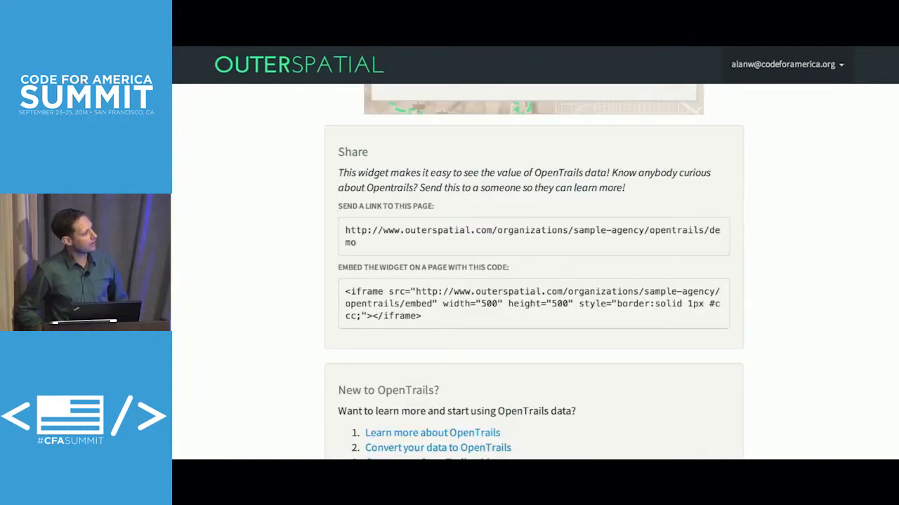